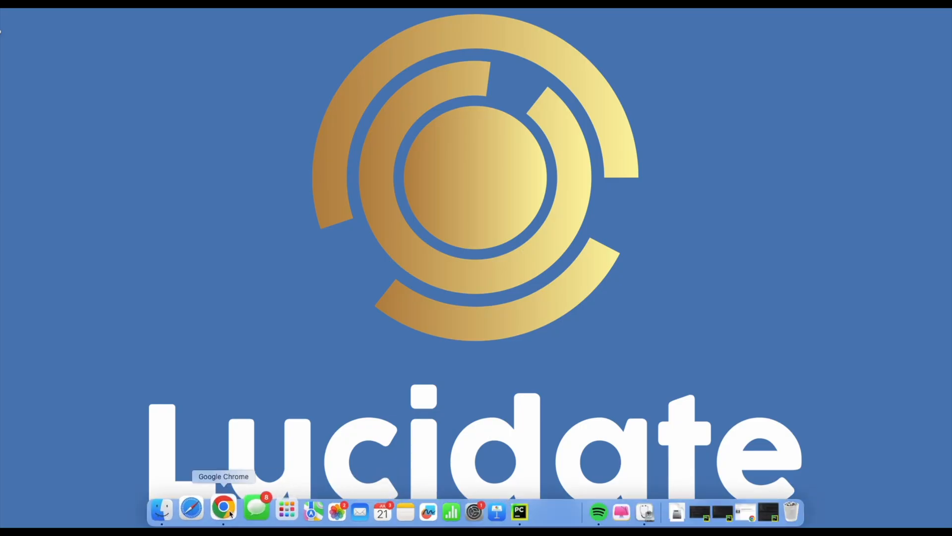
Switch Chrome to the 'LuciFinNewsAgent - Streamlit' window from the Dock's window list
right_click(224, 508)
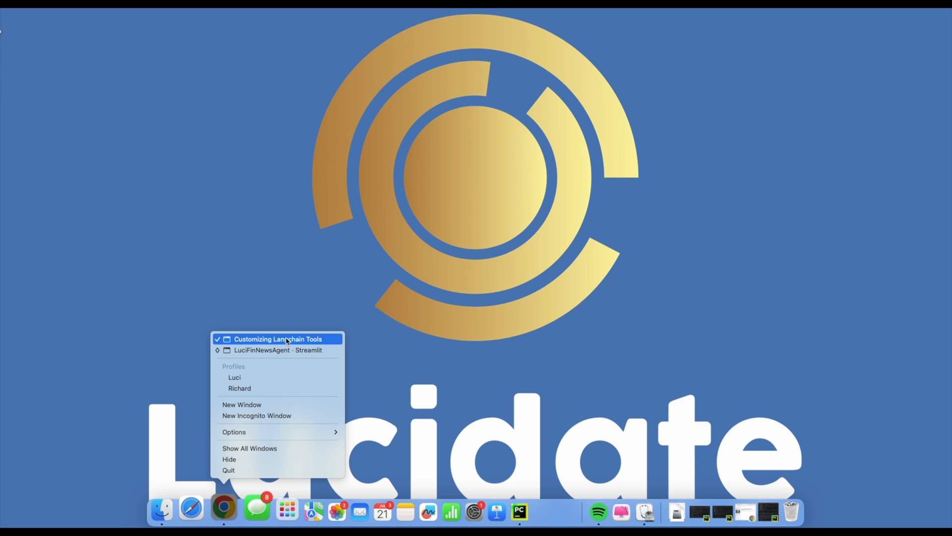
left_click(278, 350)
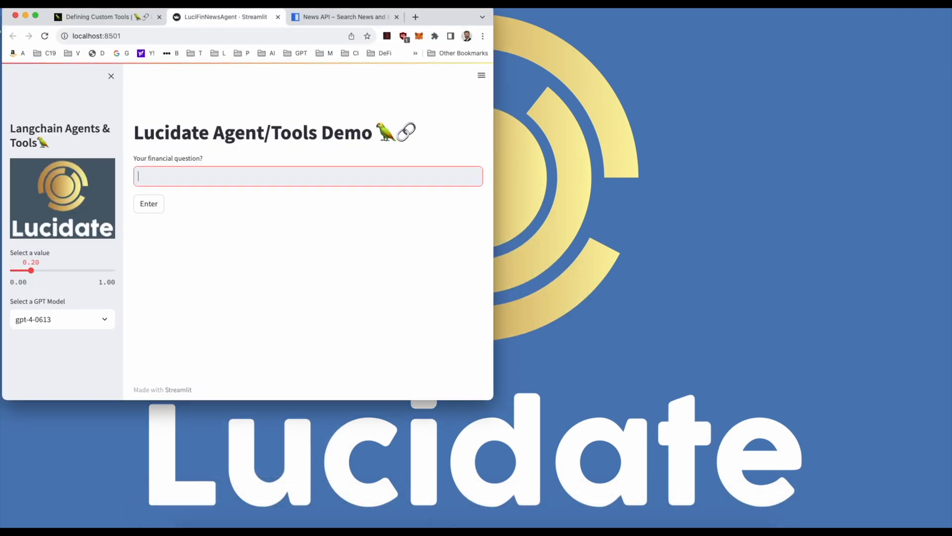
right_click(510, 511)
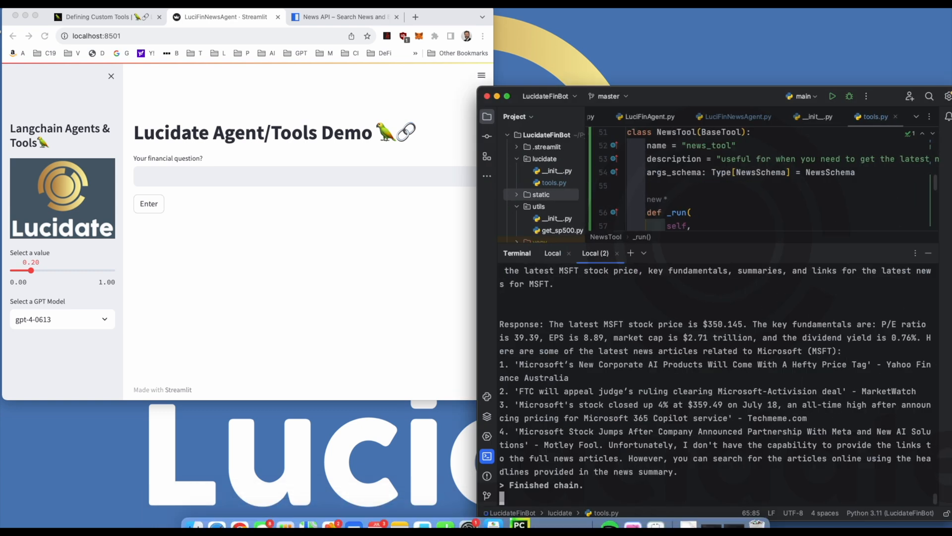
Ask the agent 'Can you summarise the latest news for MSFT?' and submit it
type("Can you summarise the")
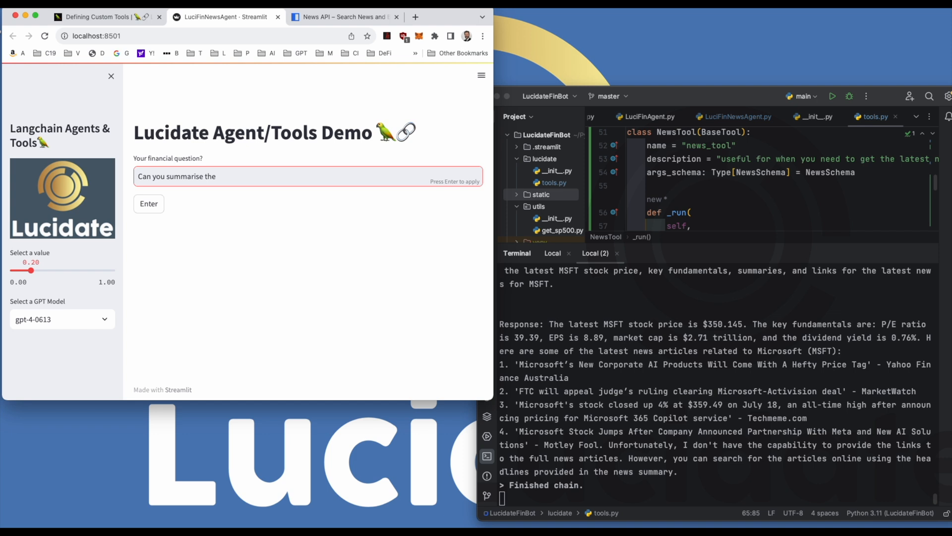
type("latest news for MS")
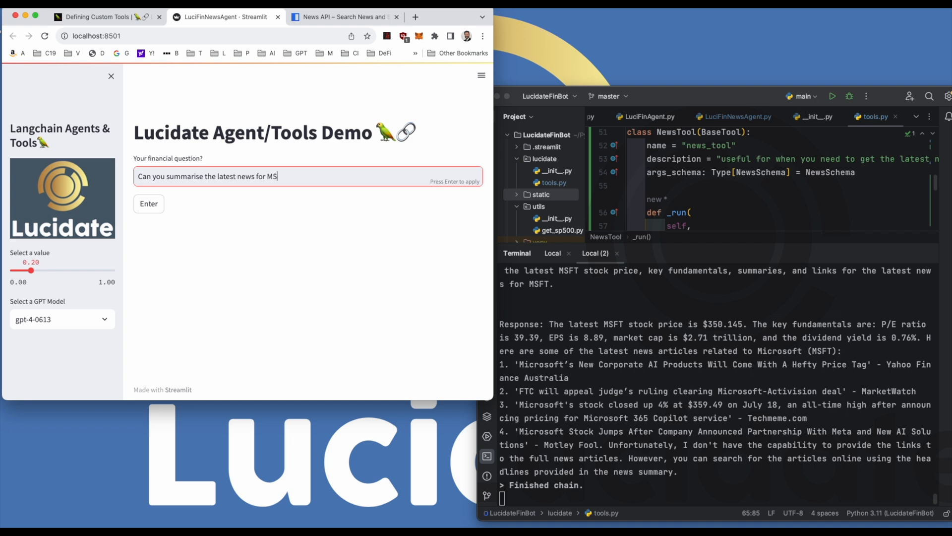
left_click(148, 203)
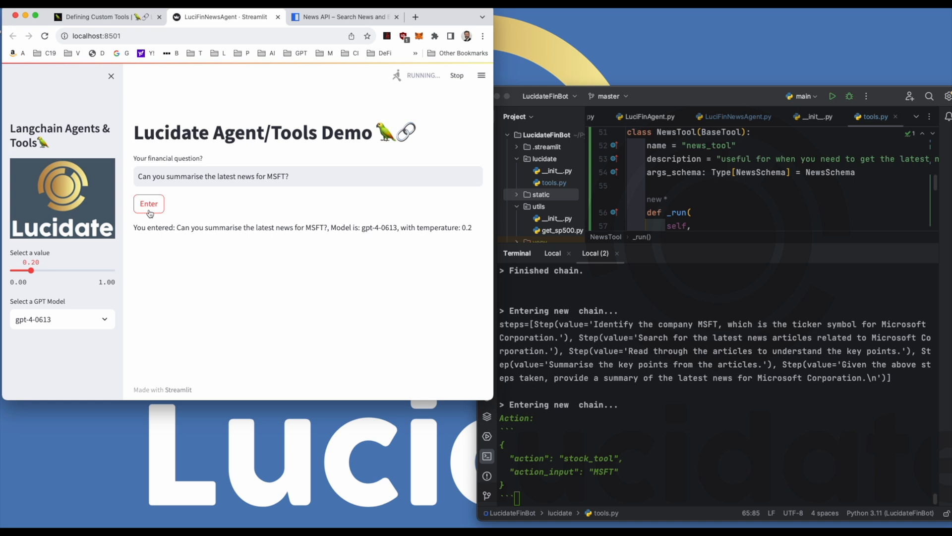
left_click(303, 176)
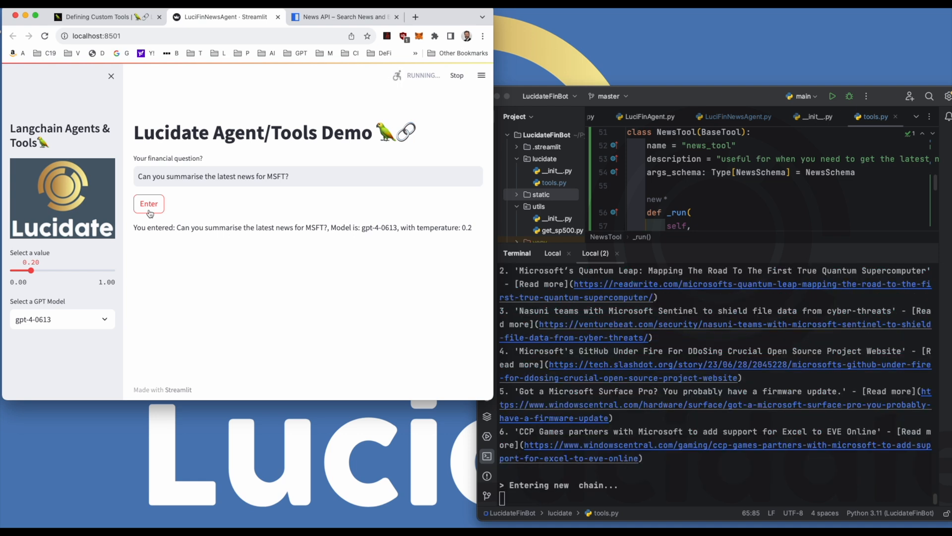
Start typing 'Can you tell me the latest stock price, key fundamentals…' into the question box
left_click(147, 203)
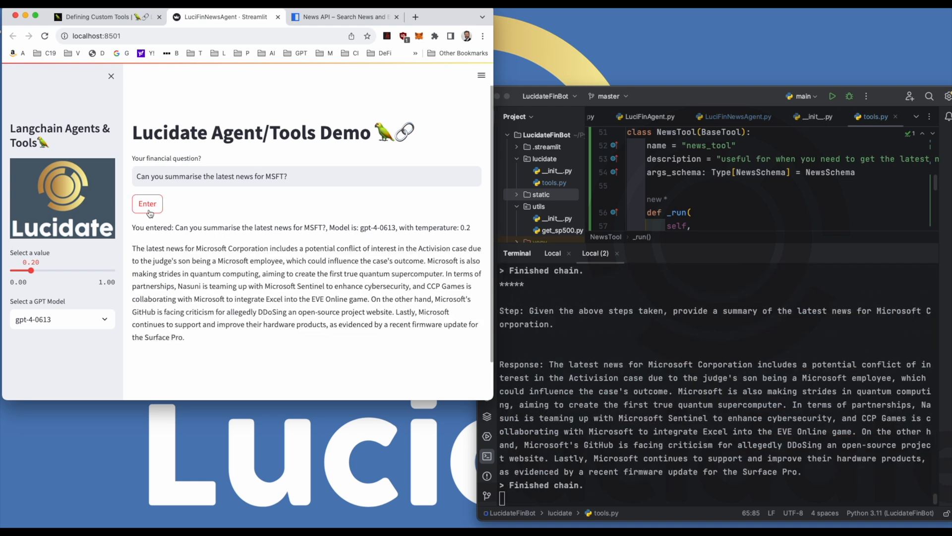
type("Can you tell me the latest stock price, key fundamen")
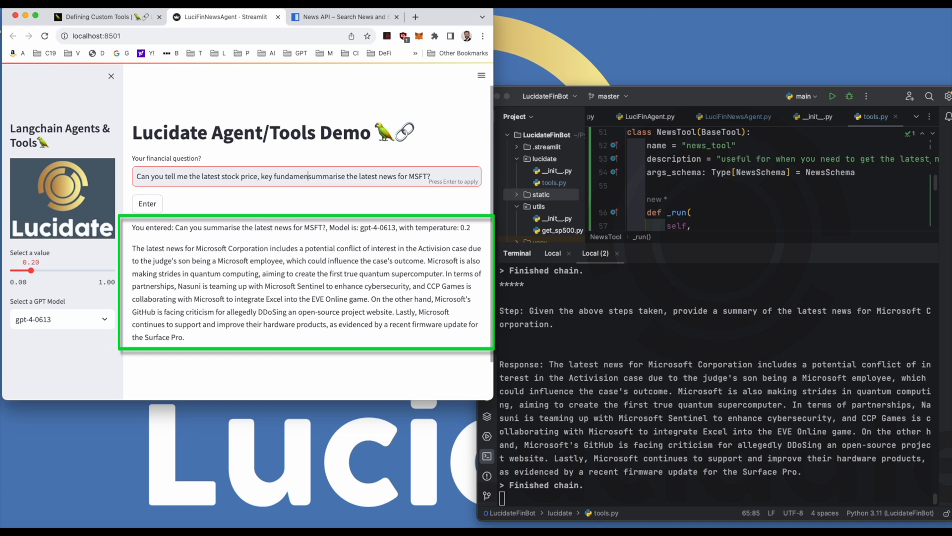
left_click(207, 206)
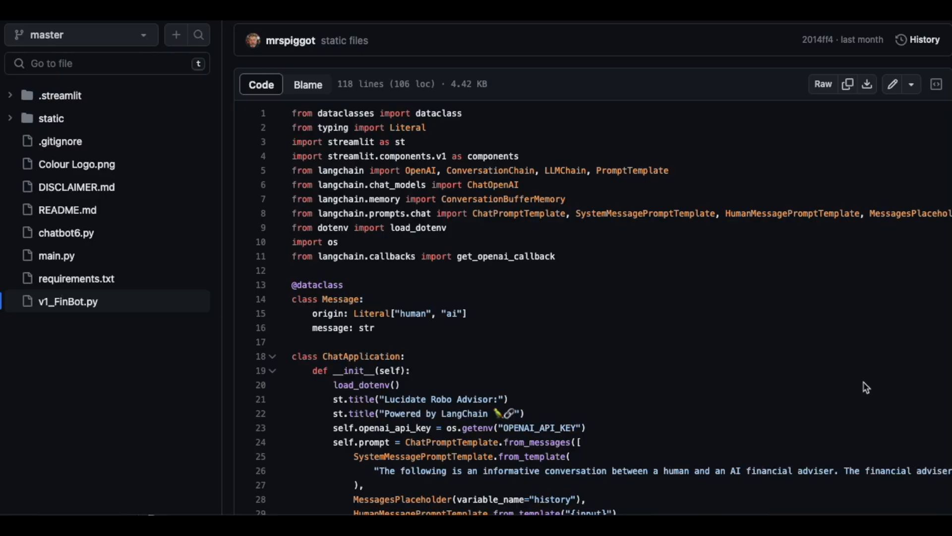
scroll("down", 3)
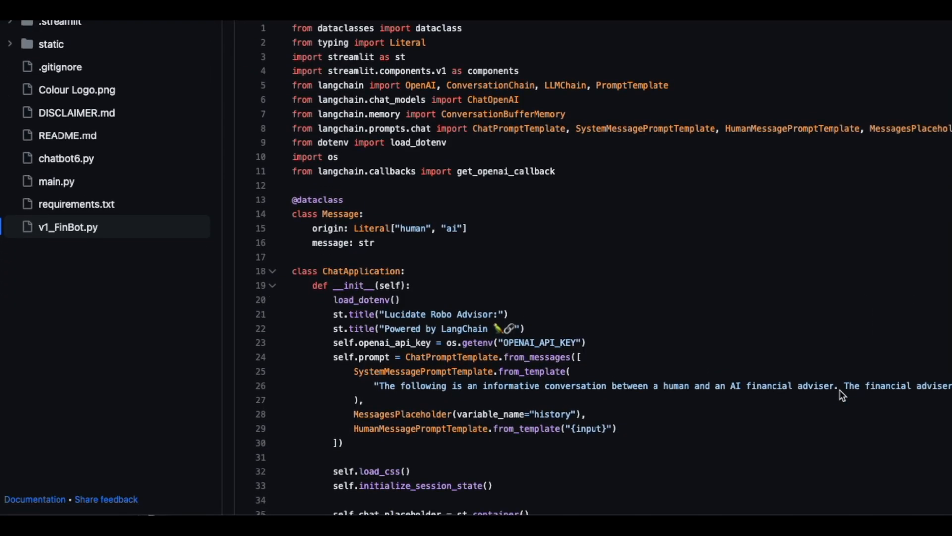
scroll("down", 3)
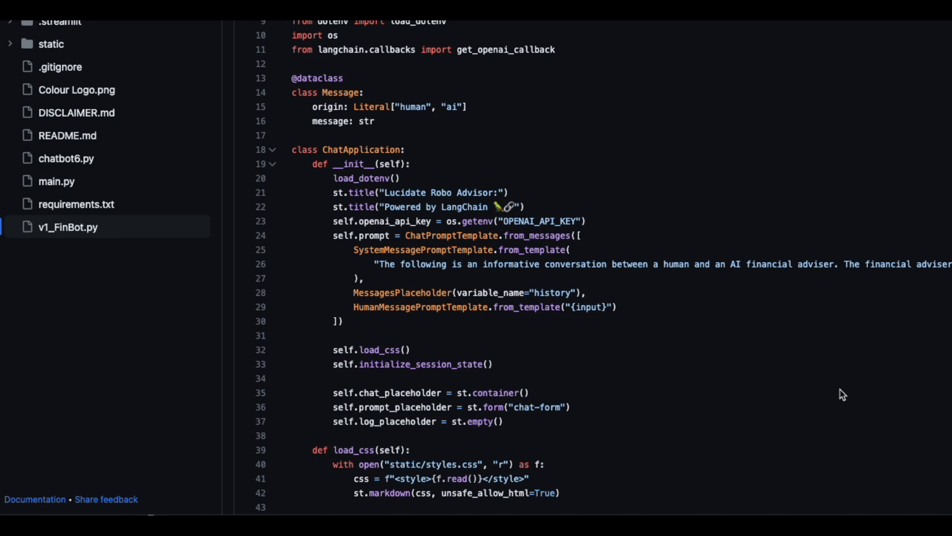
scroll("down", 3)
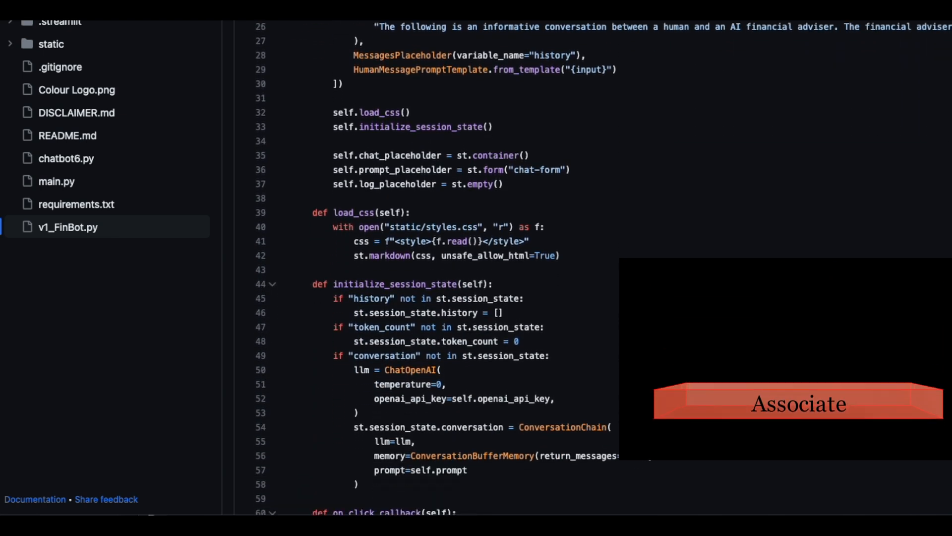
scroll("down", 3)
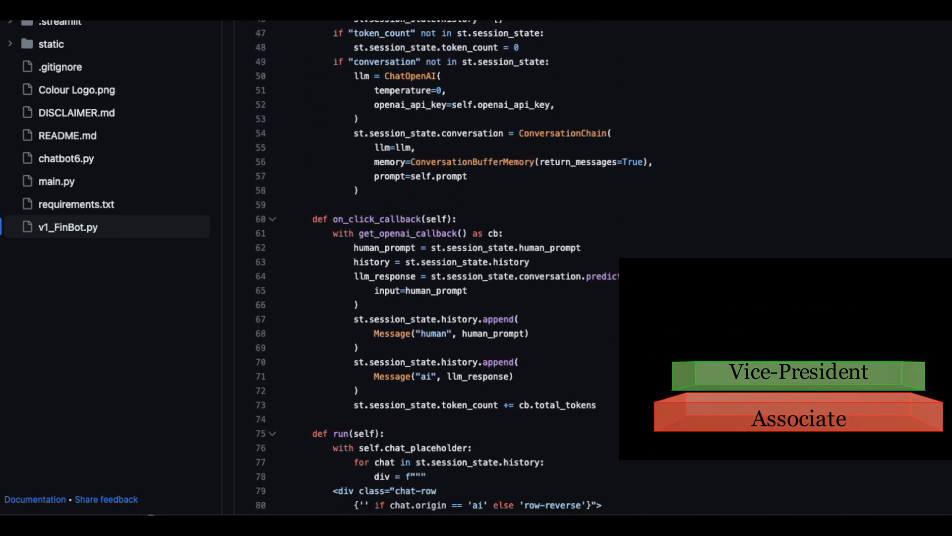
scroll("down", 3)
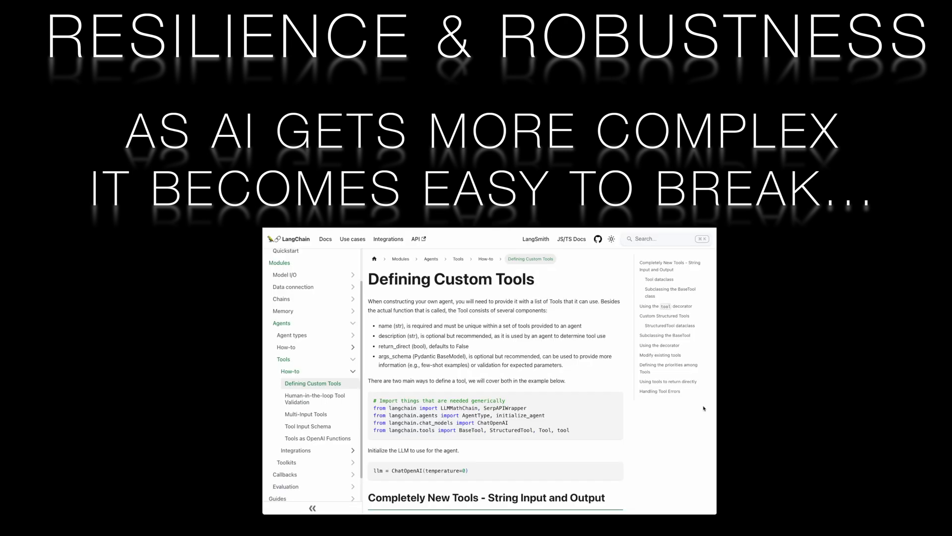
left_click(659, 391)
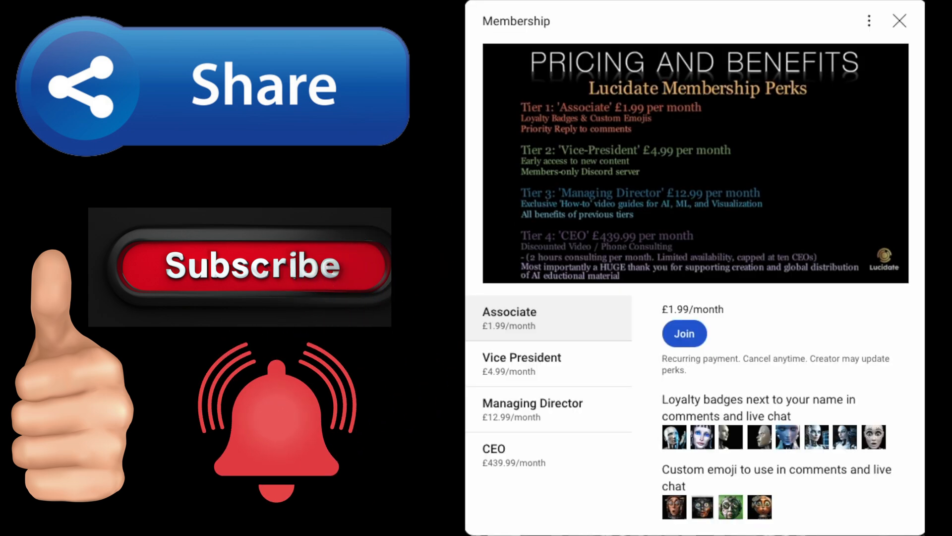
left_click(548, 363)
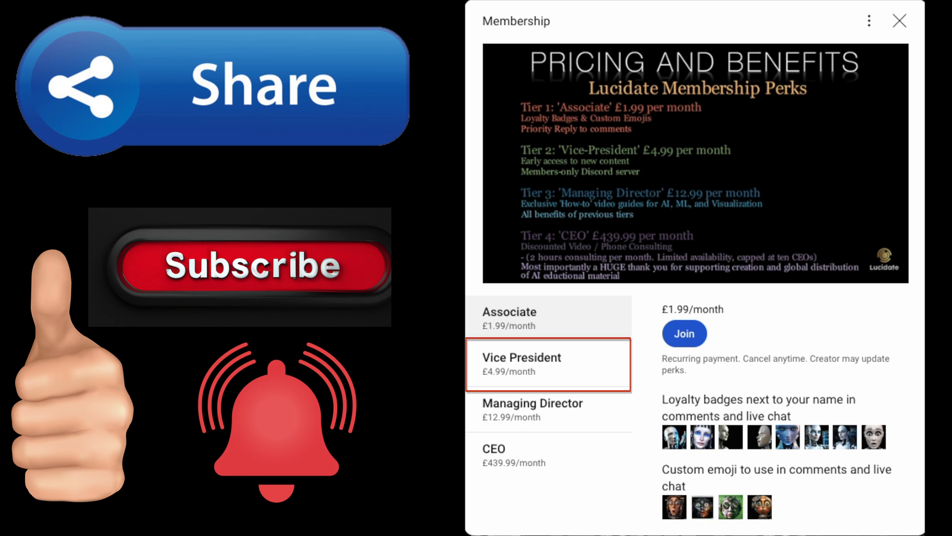
left_click(546, 409)
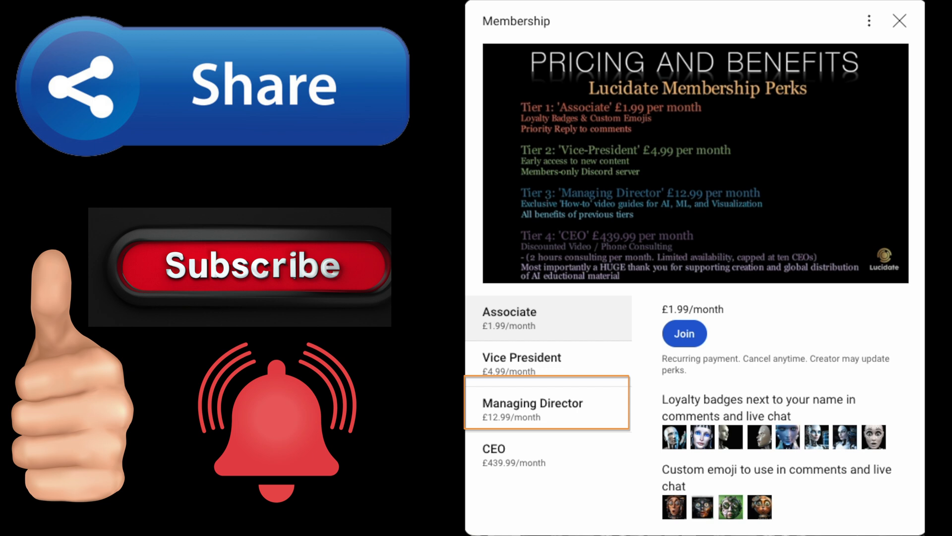